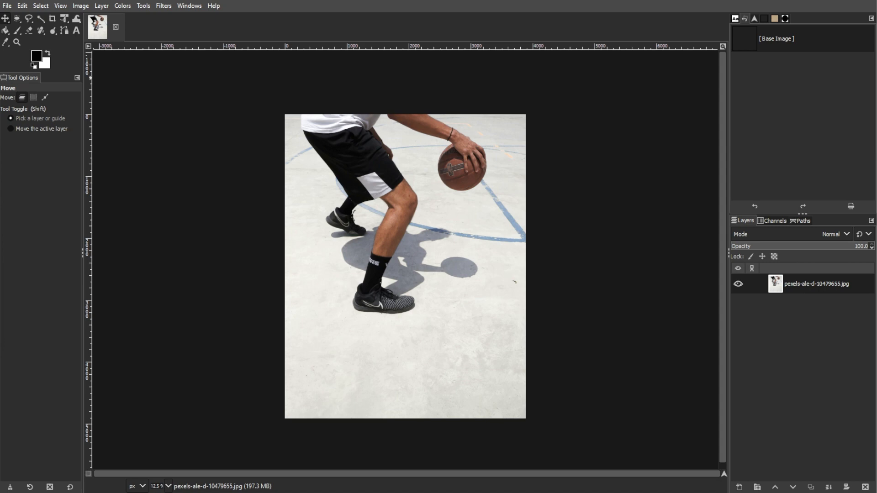
{"action": "mouse_move", "coordinate": [223, 397]}
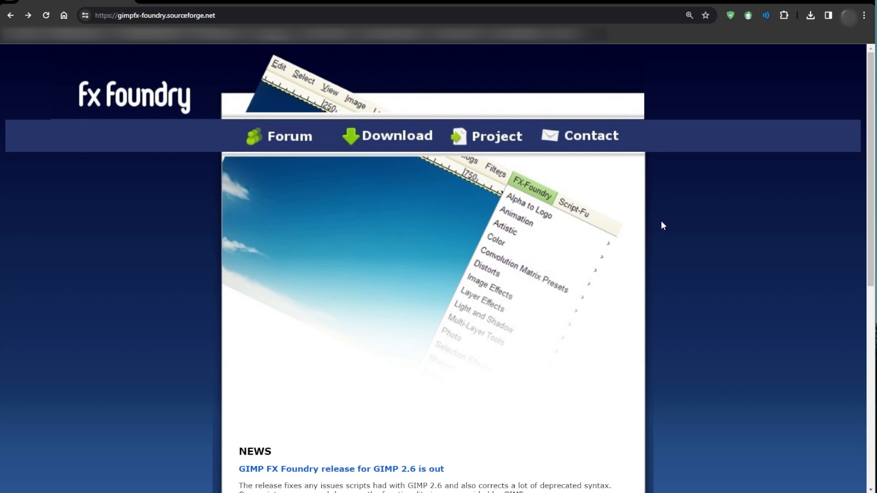
{"action": "mouse_move", "coordinate": [663, 223]}
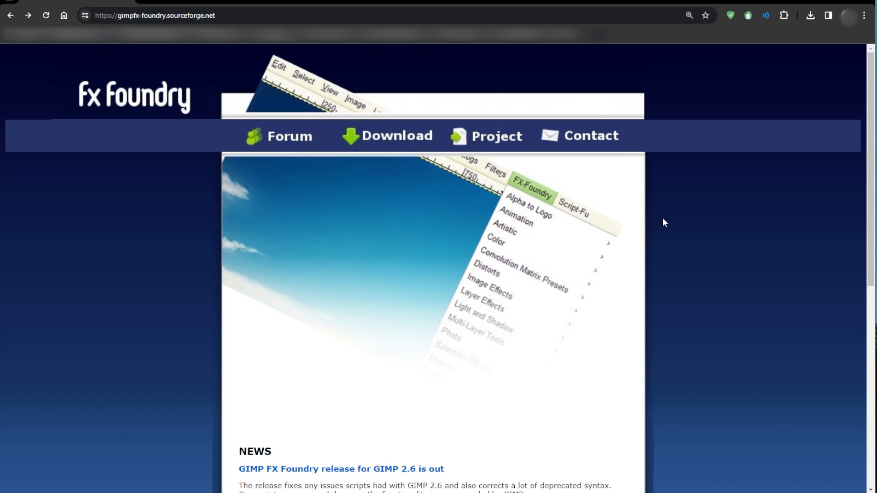
{"action": "mouse_move", "coordinate": [398, 135]}
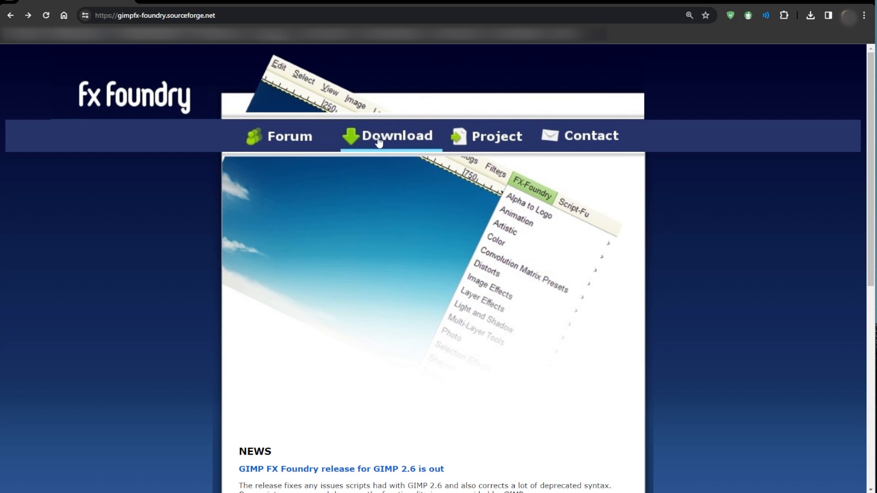
{"action": "mouse_move", "coordinate": [410, 140]}
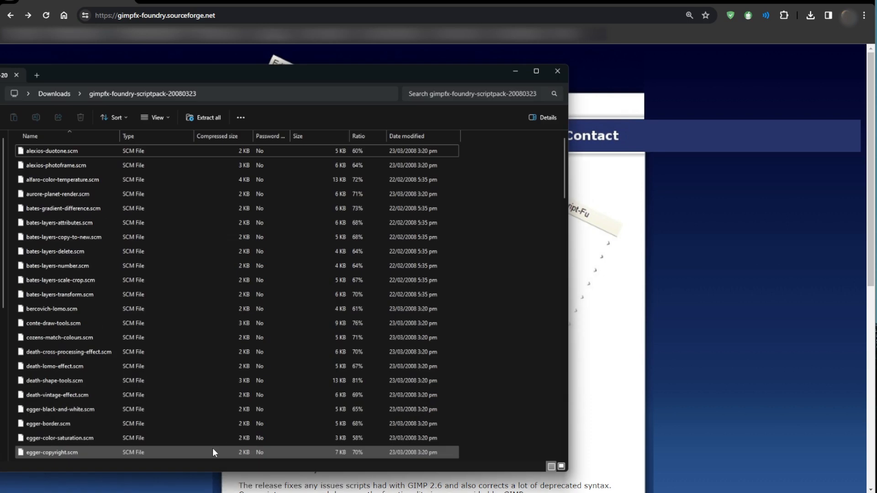
Scroll through the downloaded script pack's .scm file list
{"action": "scroll", "scroll_direction": "down", "scroll_amount": 3}
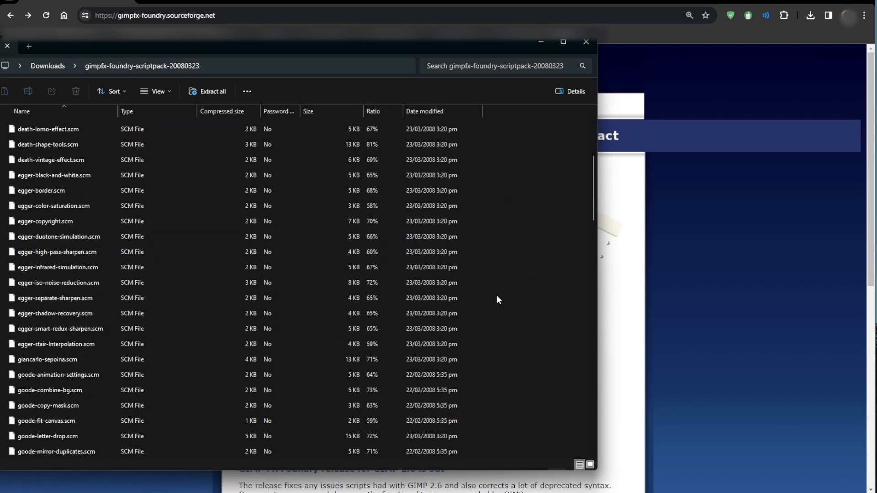
{"action": "scroll", "scroll_direction": "down", "scroll_amount": 3}
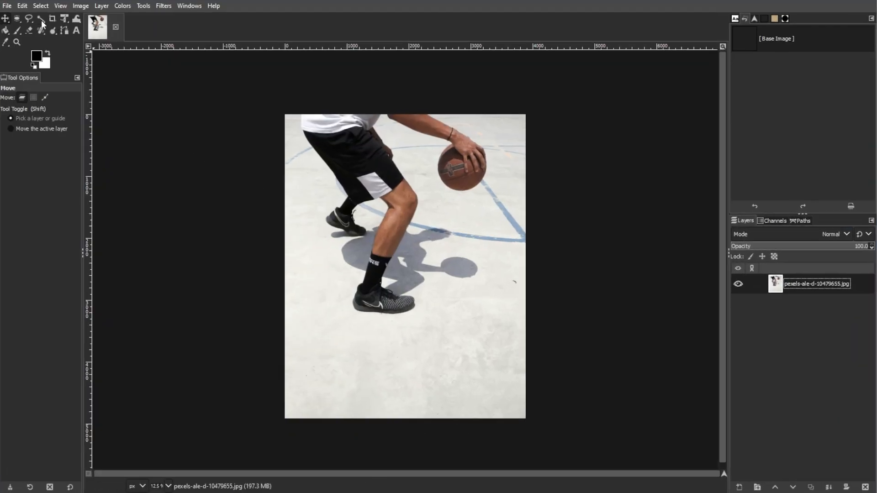
Check the Scripts folder paths under Preferences > Folders, selecting GIMP's own scripts path
{"action": "left_click", "coordinate": [22, 5]}
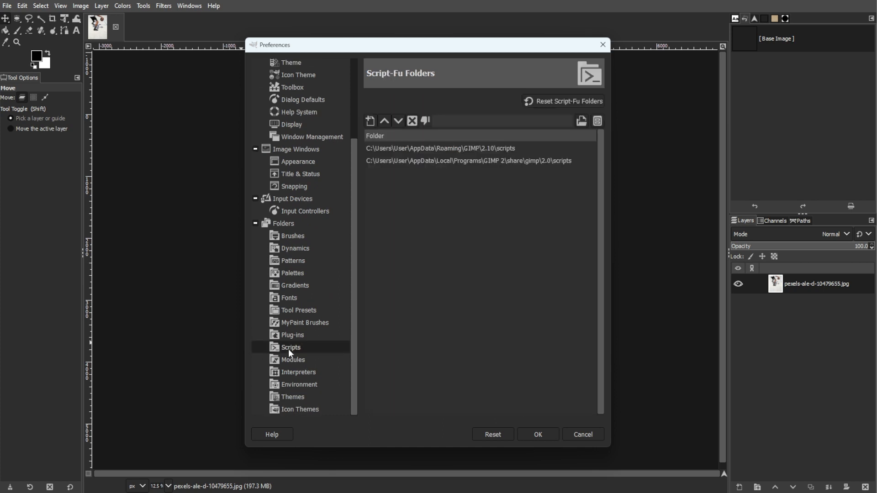
{"action": "left_click", "coordinate": [467, 160]}
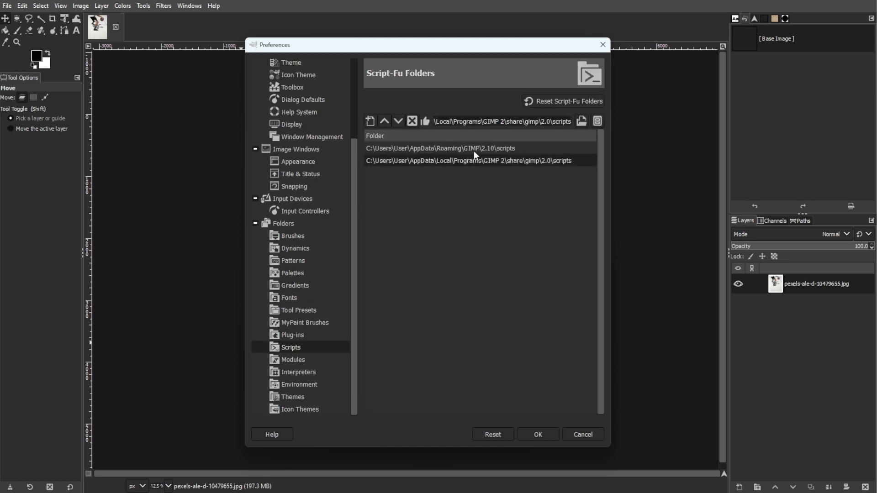
{"action": "mouse_move", "coordinate": [582, 121]}
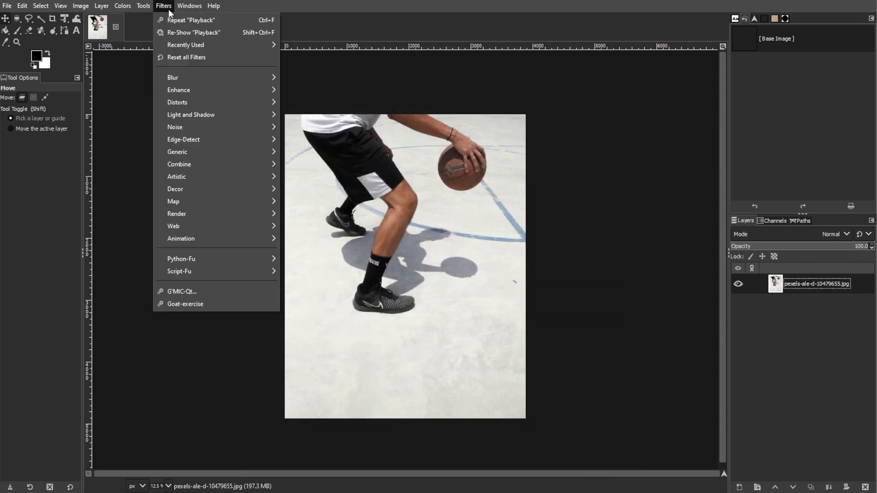
Reload all scripts via Filters > Script-Fu > Refresh Scripts so the new pack loads
{"action": "left_click", "coordinate": [179, 271]}
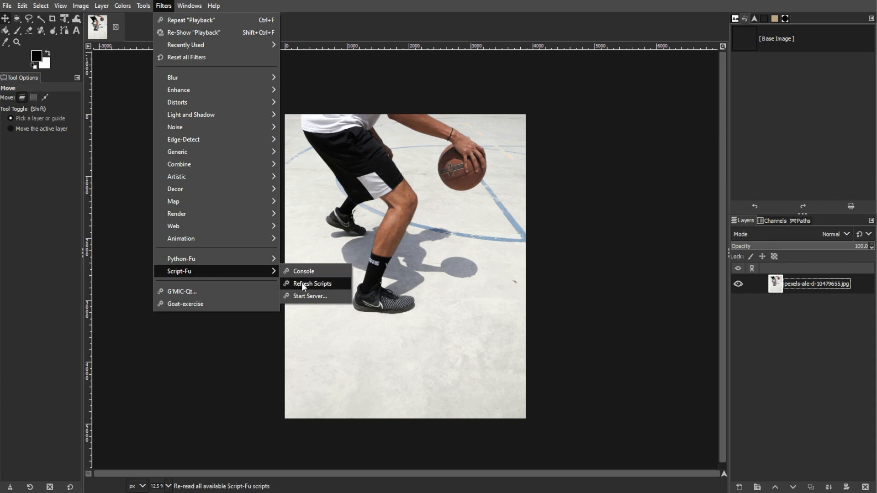
{"action": "left_click", "coordinate": [311, 283]}
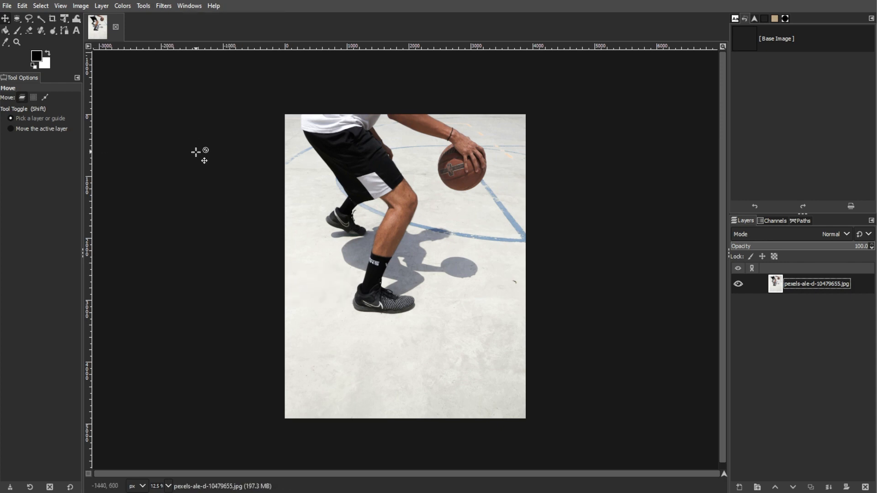
{"action": "mouse_move", "coordinate": [200, 167]}
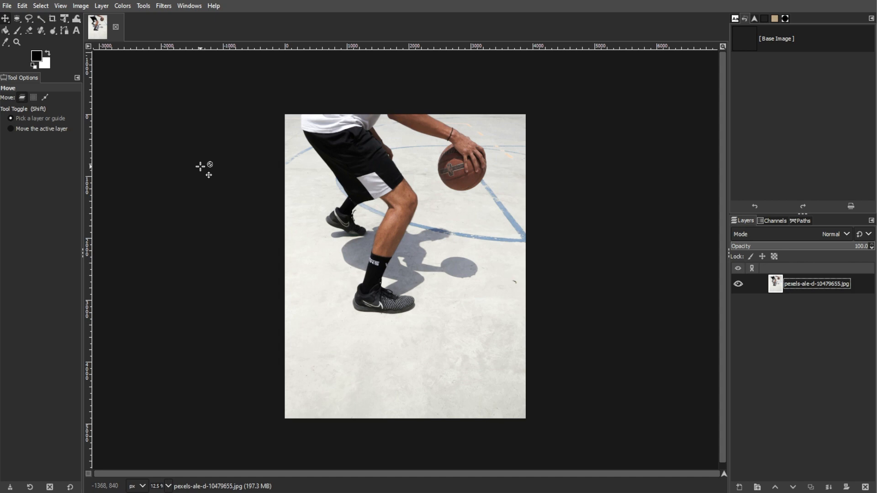
{"action": "mouse_move", "coordinate": [170, 90]}
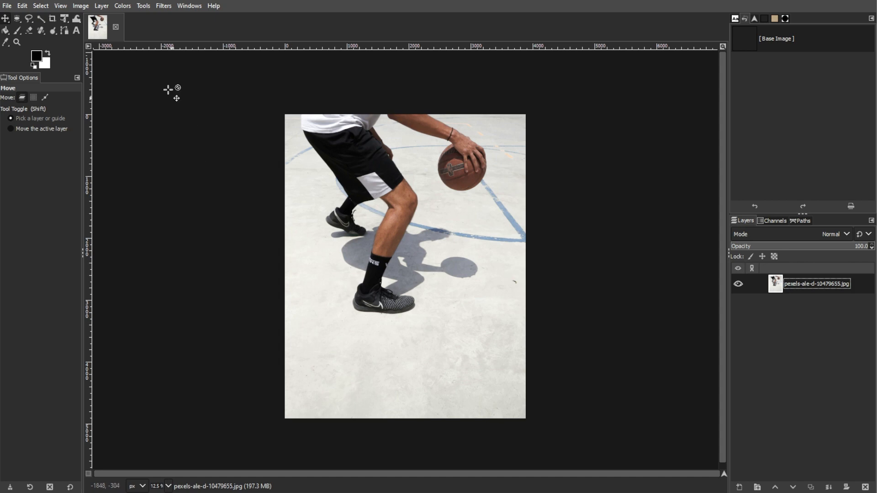
Bring up the image menu over the basketball photo to browse filter categories
{"action": "left_click", "coordinate": [101, 6]}
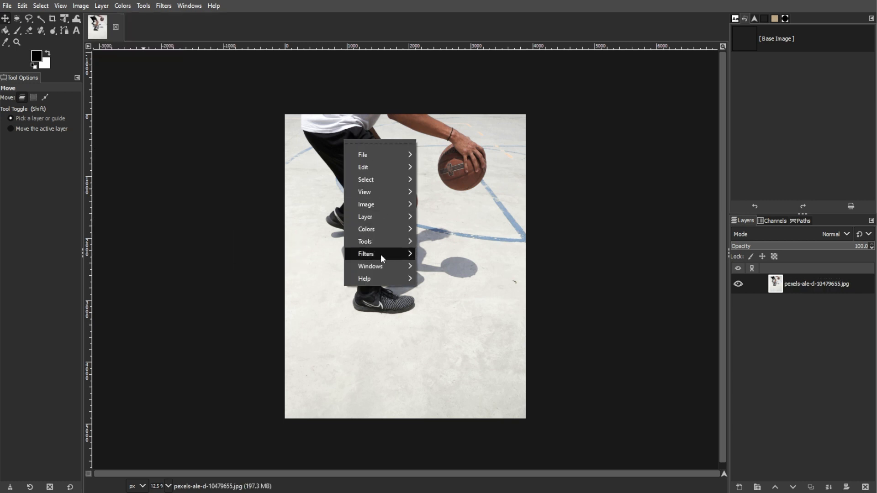
{"action": "mouse_move", "coordinate": [365, 242]}
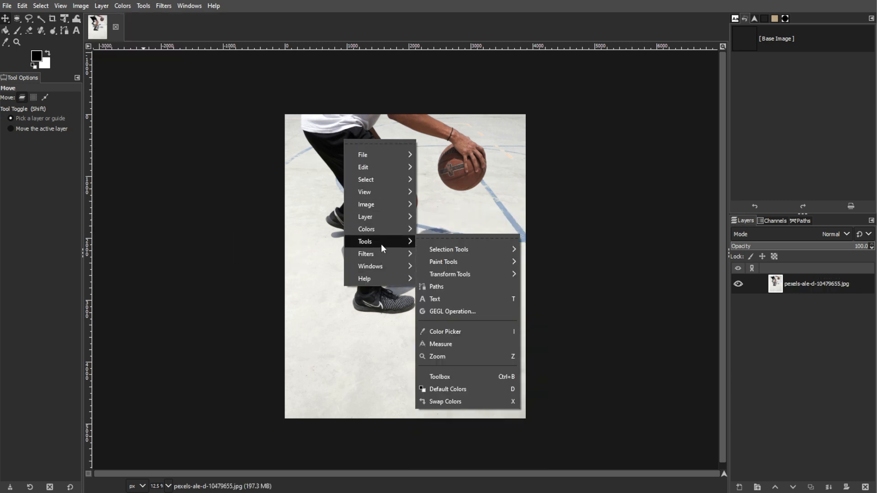